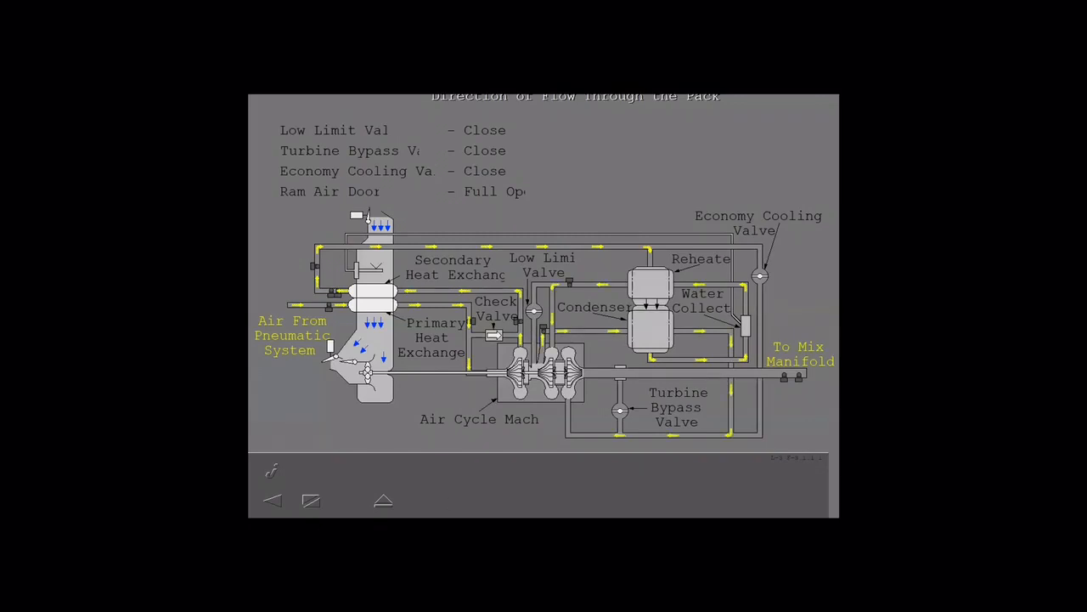
# Advance from the Direction of Flow diagram to Full Cooling Mode with hot air flowing
pyautogui.click(456, 500)
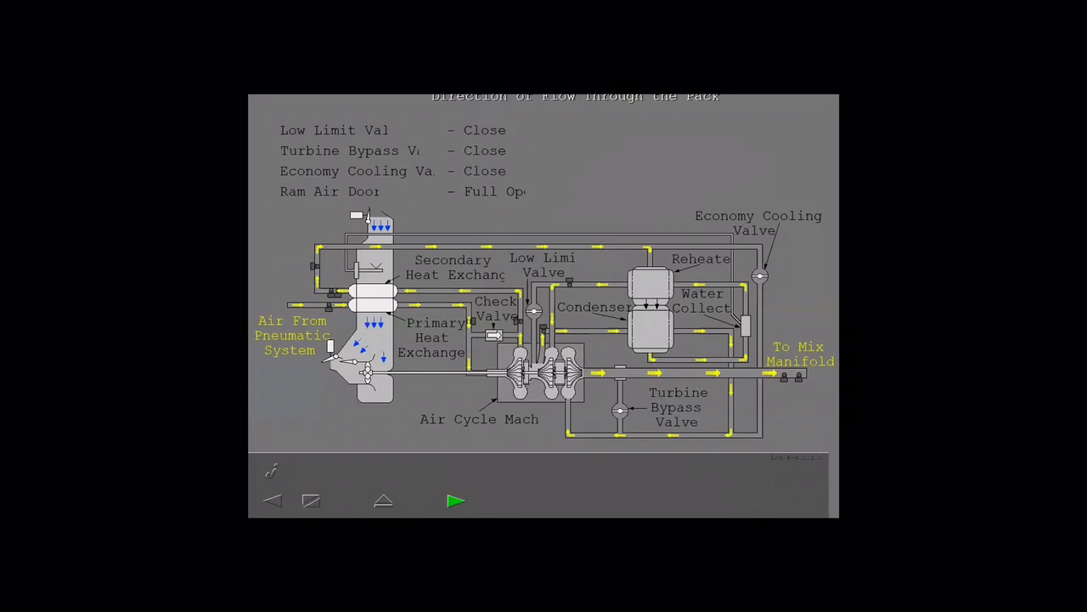
pyautogui.click(456, 500)
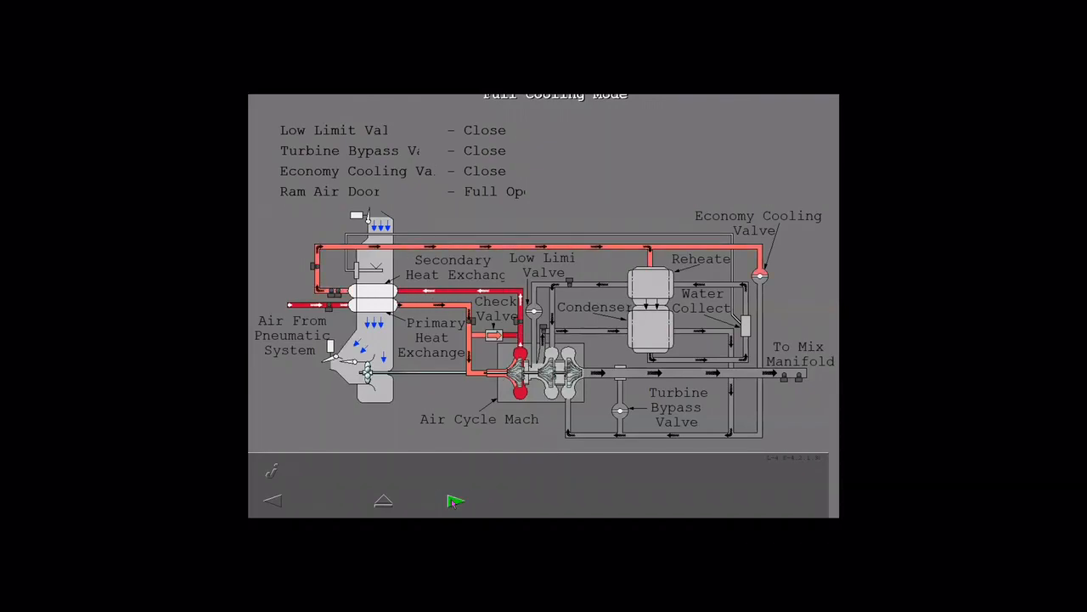
# Continue the full cooling animation through the air cycle machine, condenser and water collector
pyautogui.click(457, 499)
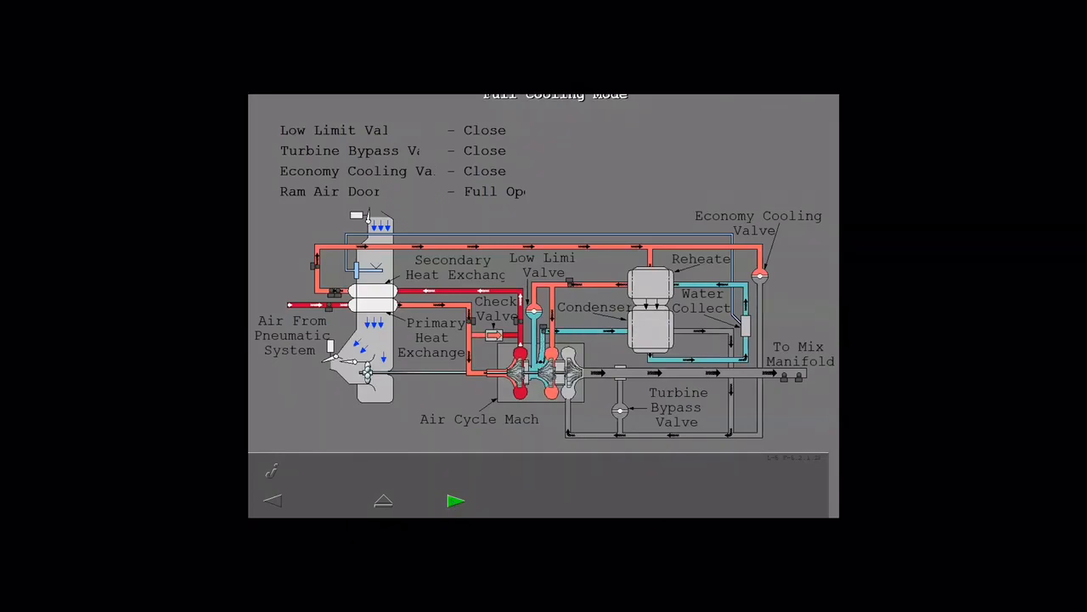
pyautogui.click(455, 500)
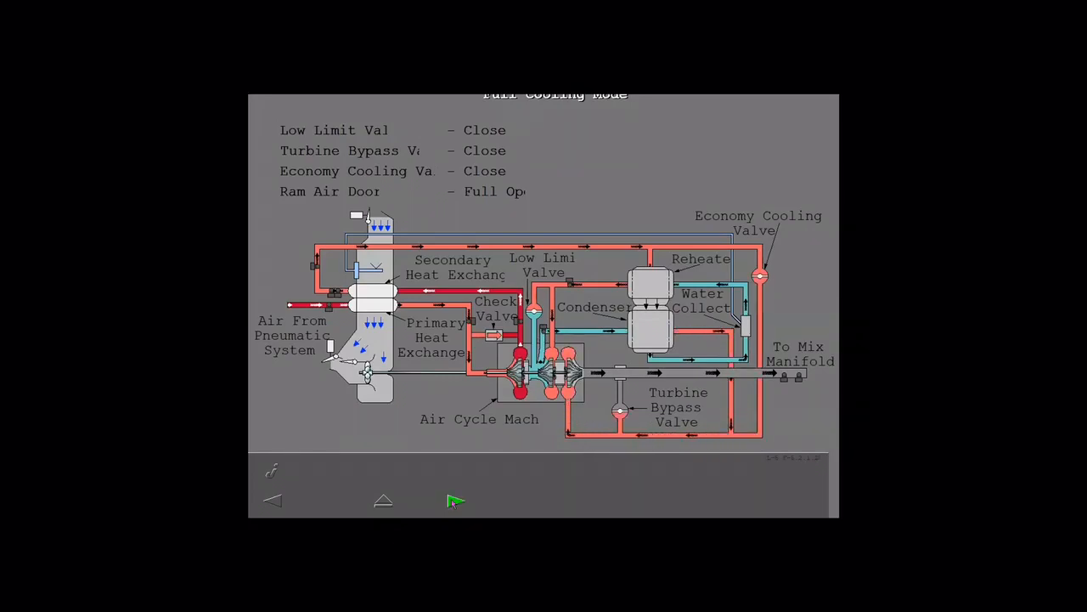
# Step through Less Than Full Cooling Mode and arrive at the Economy Cooling Mode diagram
pyautogui.click(455, 499)
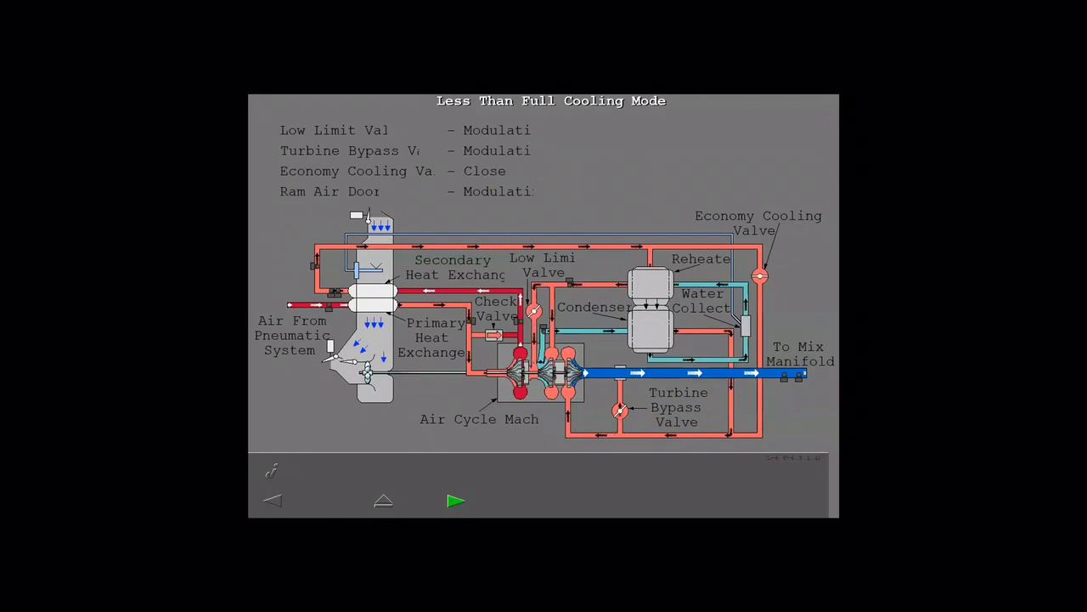
pyautogui.click(455, 499)
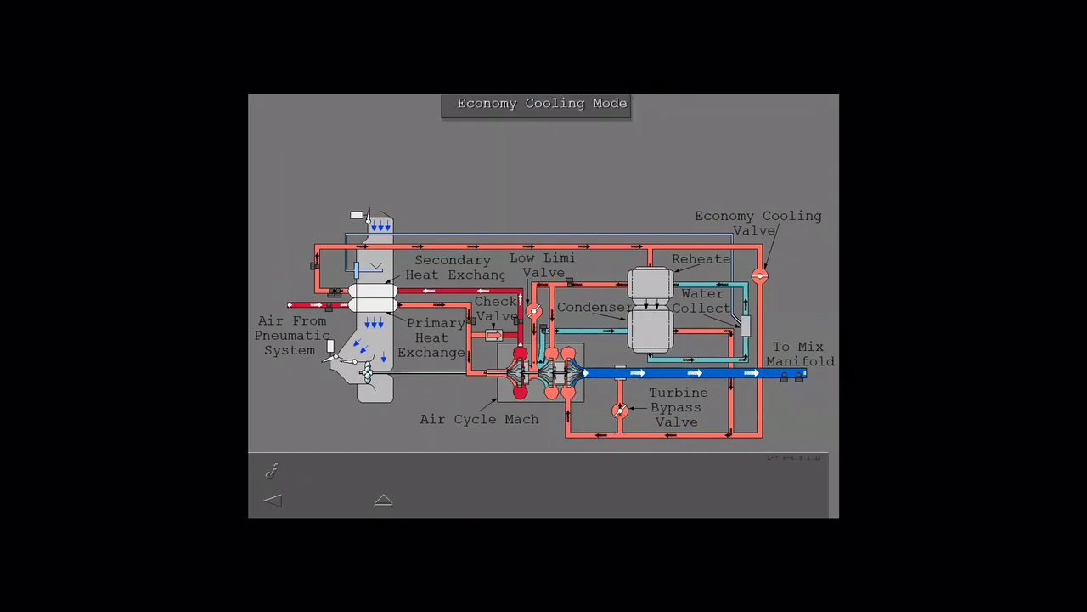